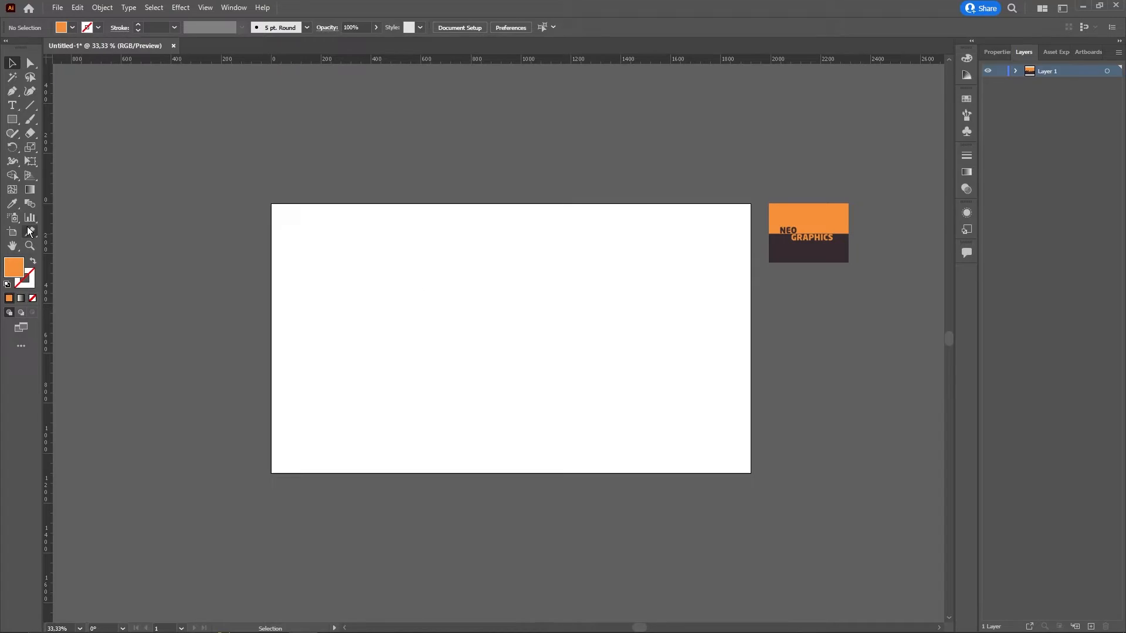
Step: Draw a large orange square in the middle of the artboard with the Rectangle Tool
click(12, 120)
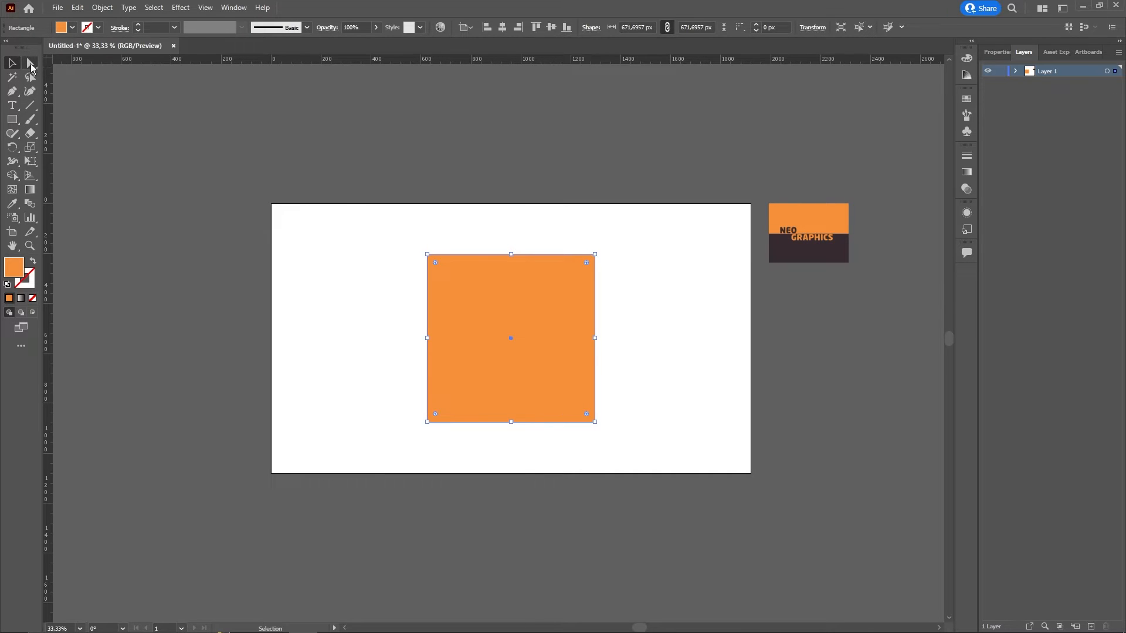
Step: Select the square's top-left corner point with the Direct Selection Tool to round it
click(31, 63)
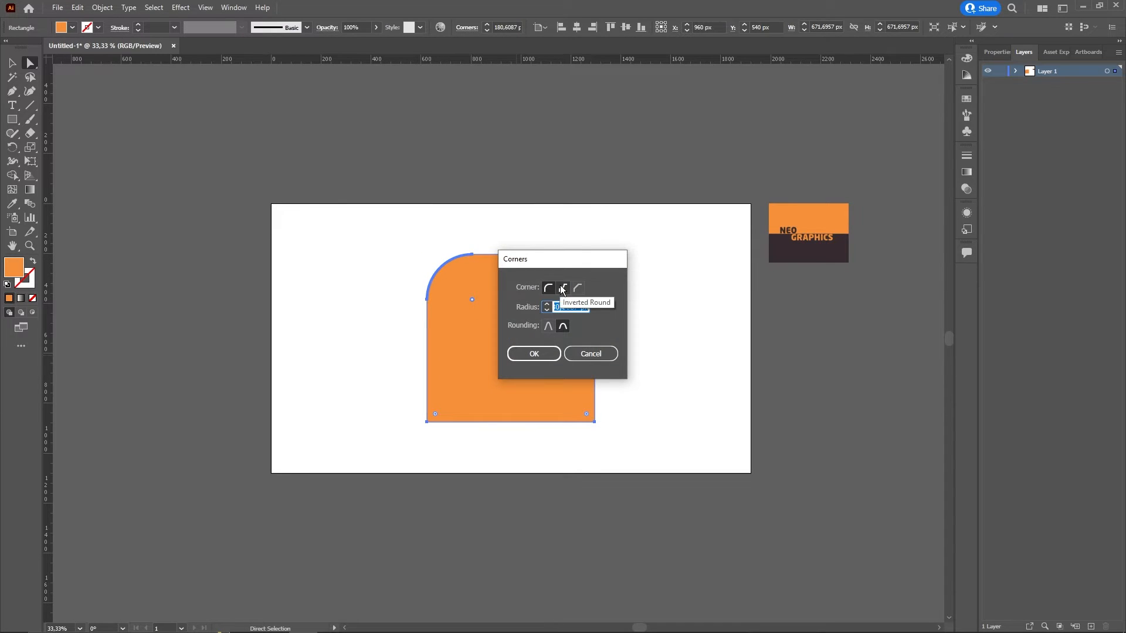
Step: Set the top-left corner to Inverted Round, then preview the Chamfer style
click(534, 353)
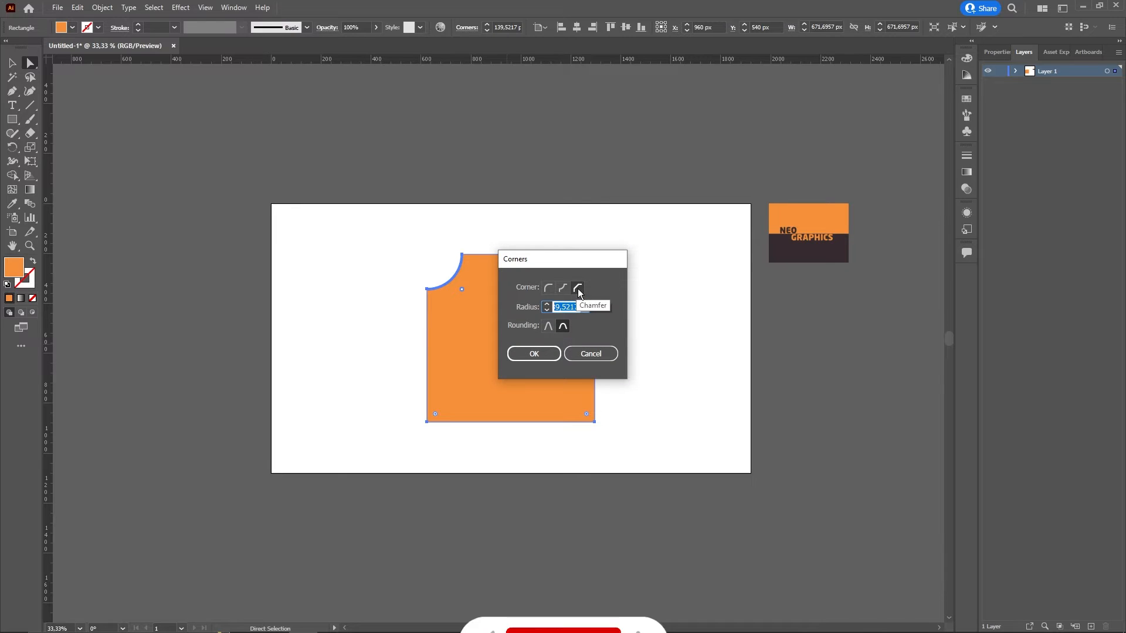
click(532, 353)
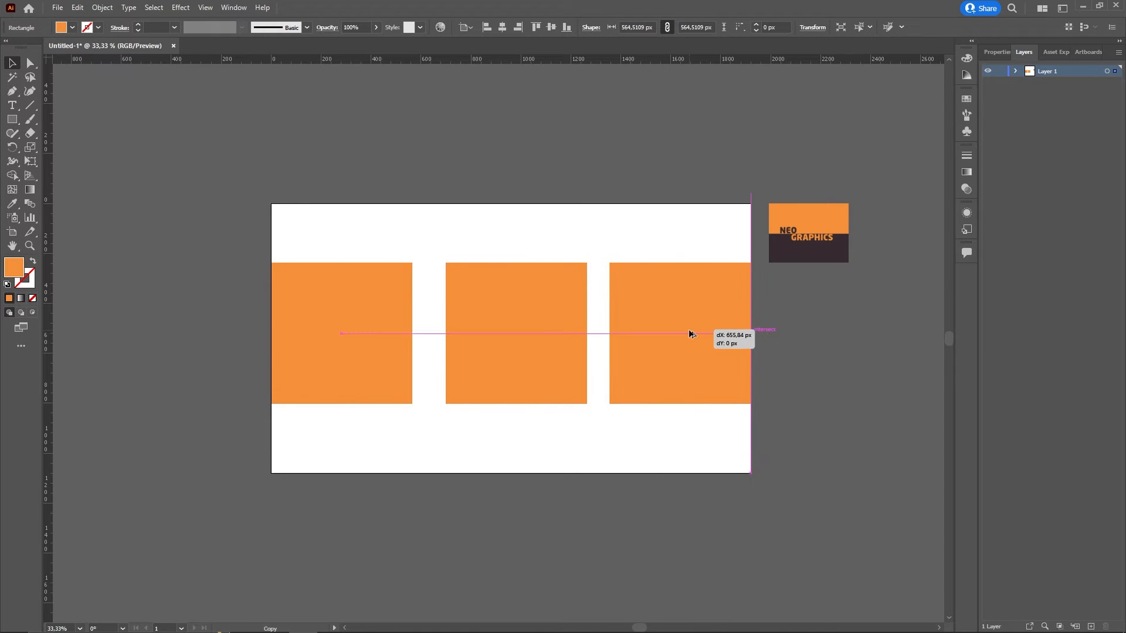
Step: Scale the square down and duplicate it into a row of three equal squares
click(341, 333)
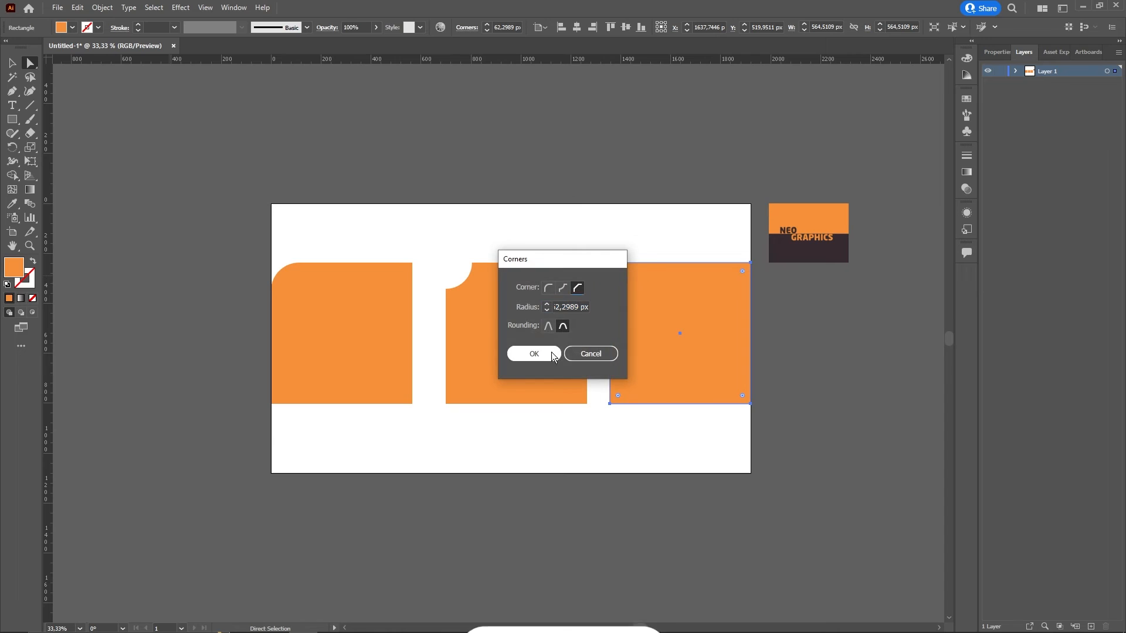
Step: Confirm the Chamfer corner on the third square, completing round, inverted round and chamfer
click(534, 353)
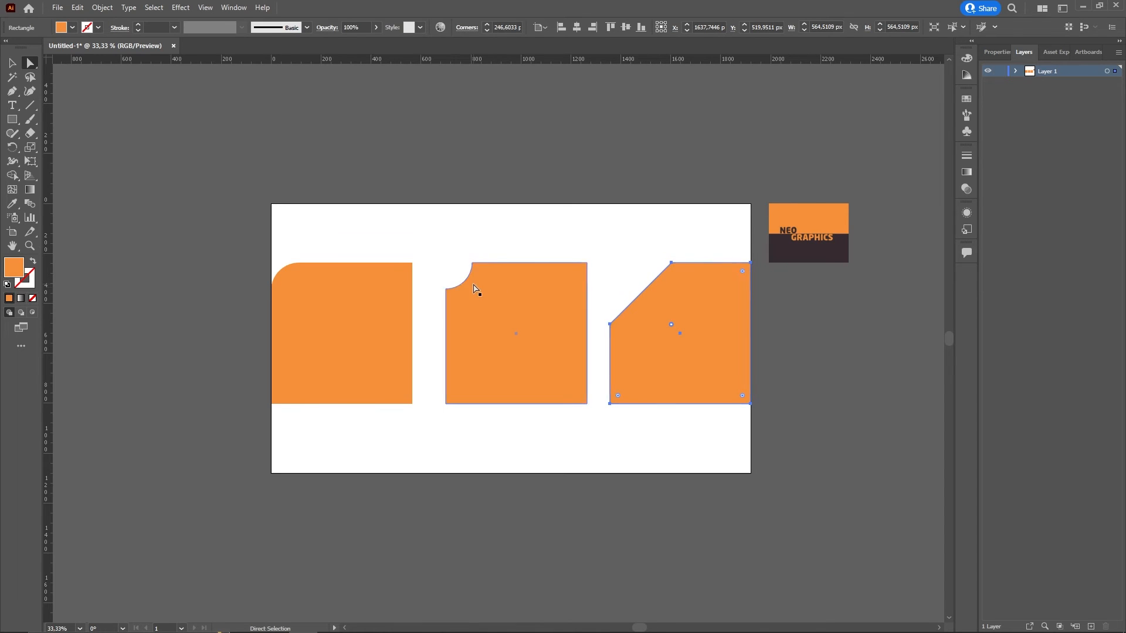